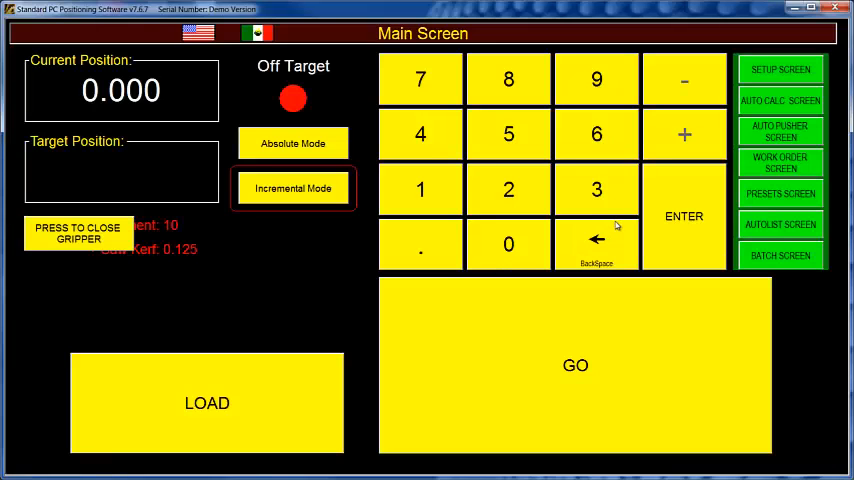
mouse_move(686, 200)
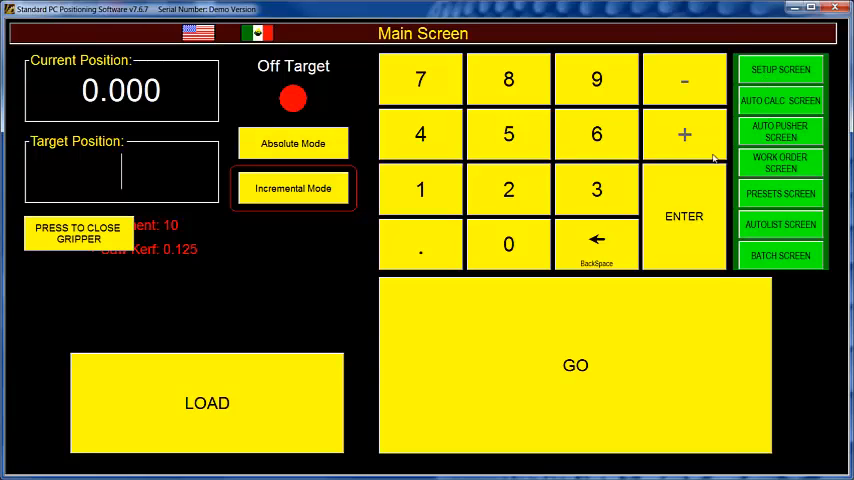
Step: Switch positioning to Absolute Mode from the main screen
left_click(292, 144)
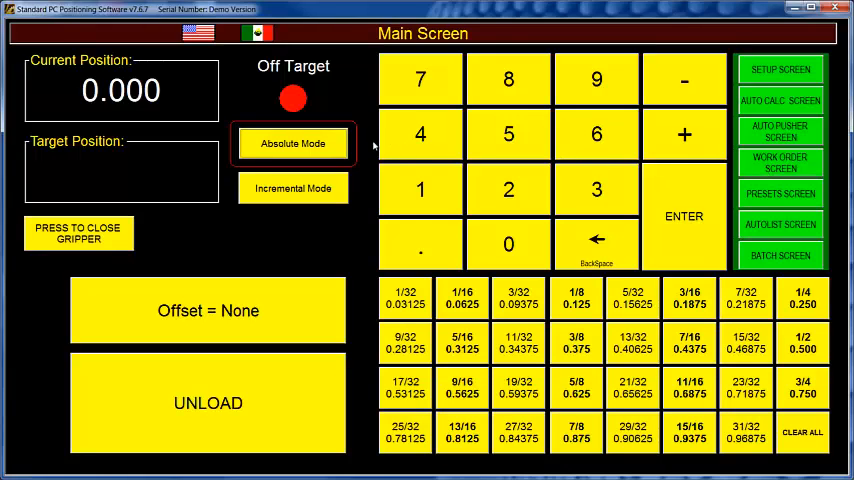
Step: Show the Work Order Screen on line 1, the 10-long pine piece, quantity 2
left_click(780, 160)
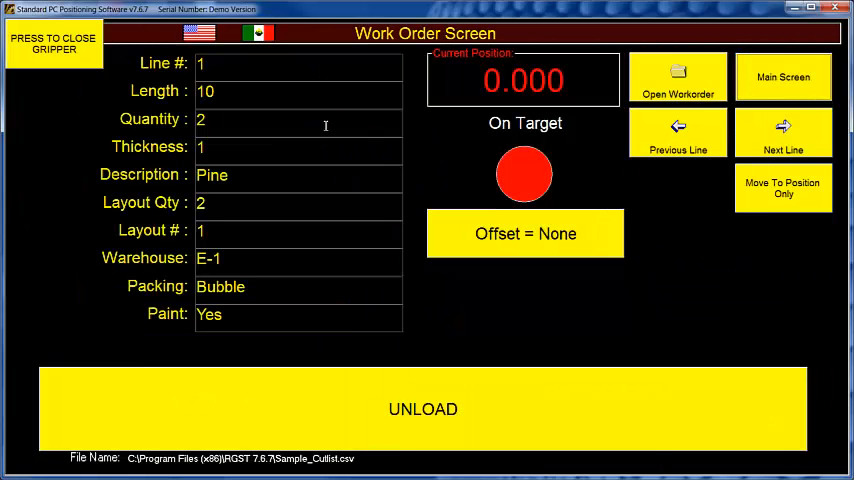
mouse_move(328, 122)
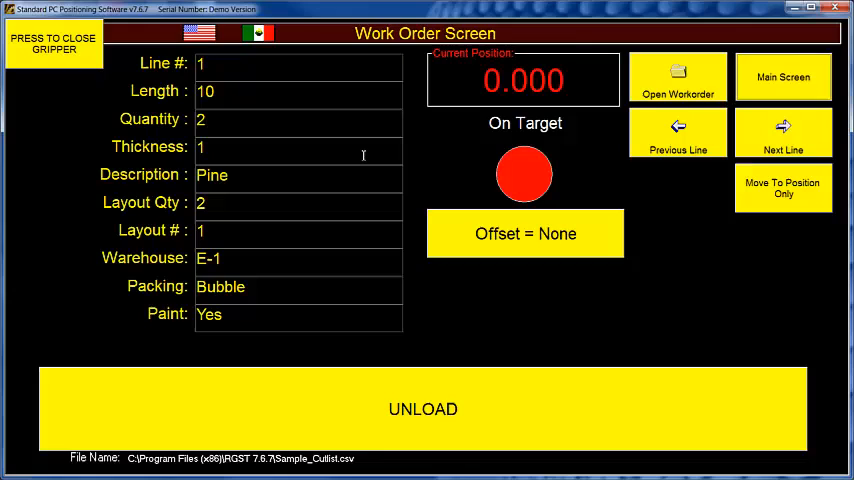
mouse_move(464, 200)
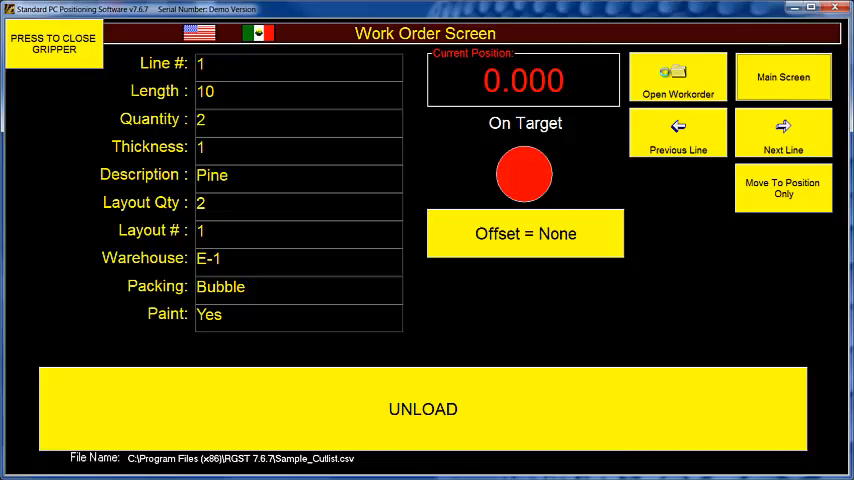
Step: Load Sample_Cutlist.csv so the work order shows its line 1
left_click(678, 76)
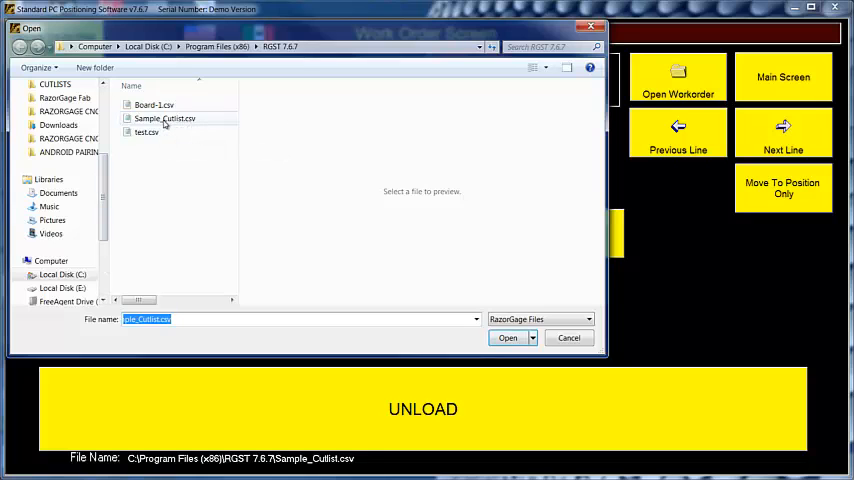
left_click(508, 336)
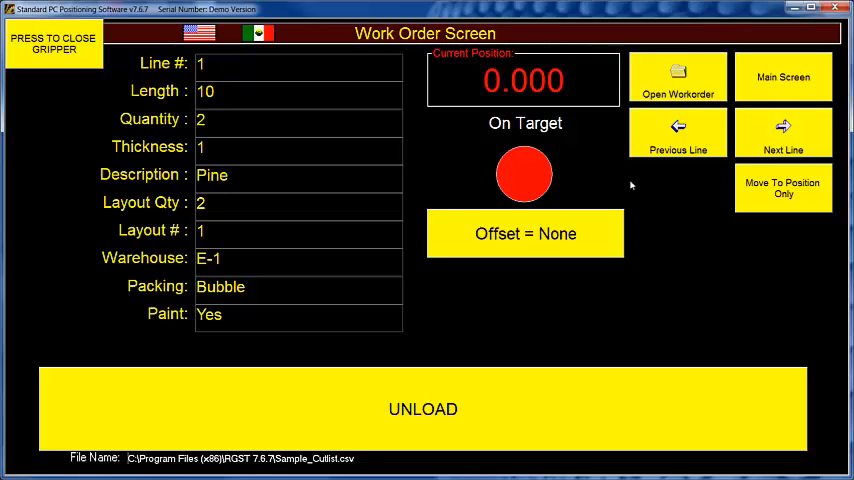
mouse_move(712, 84)
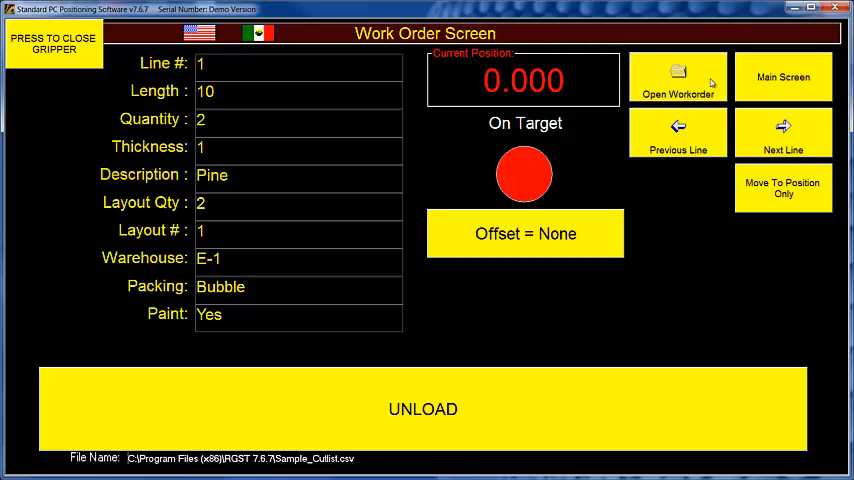
mouse_move(752, 194)
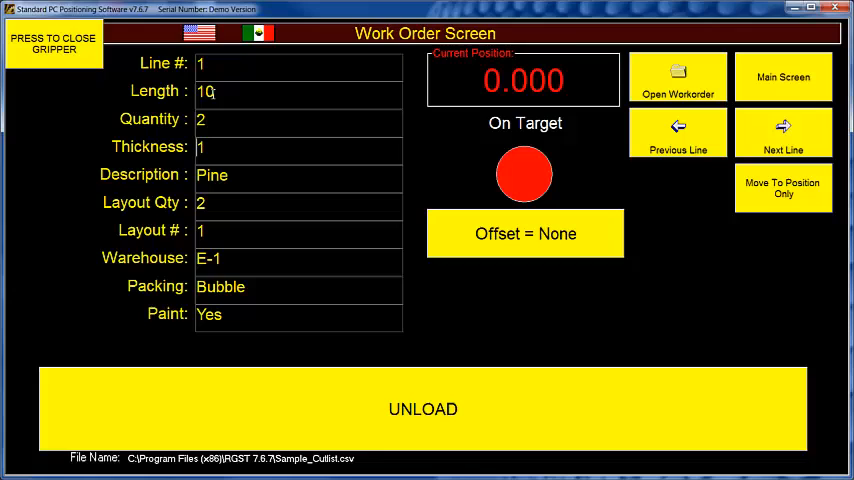
Step: Advance the cut list with Next Line until line 5, the 70.5-long oak piece
left_click(784, 132)
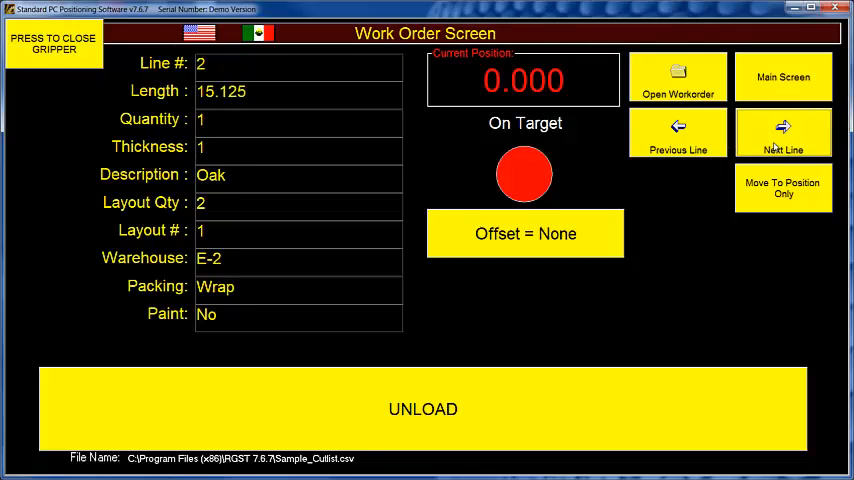
left_click(784, 132)
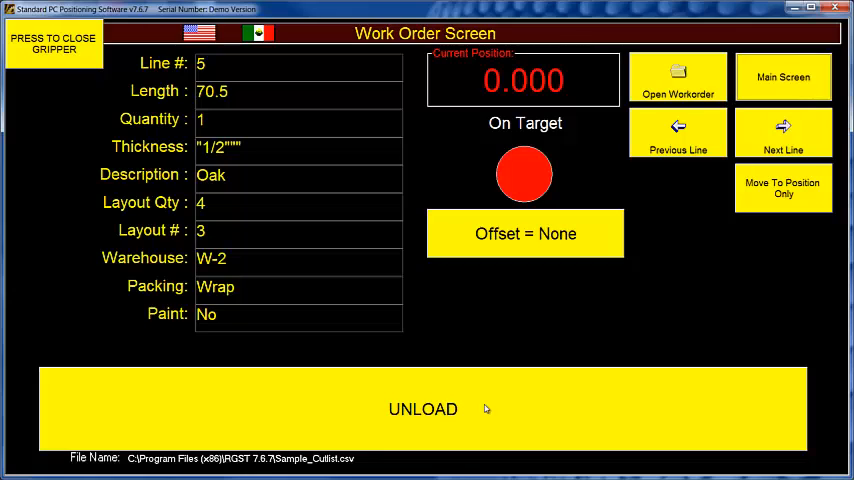
mouse_move(512, 330)
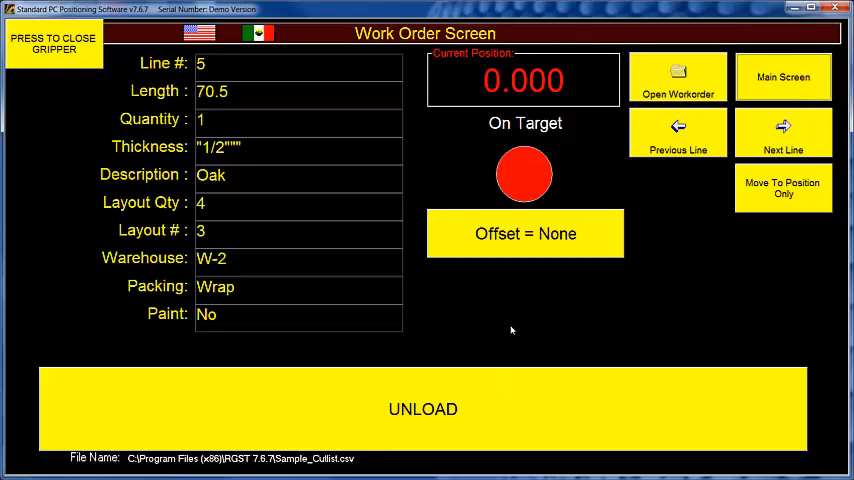
mouse_move(744, 124)
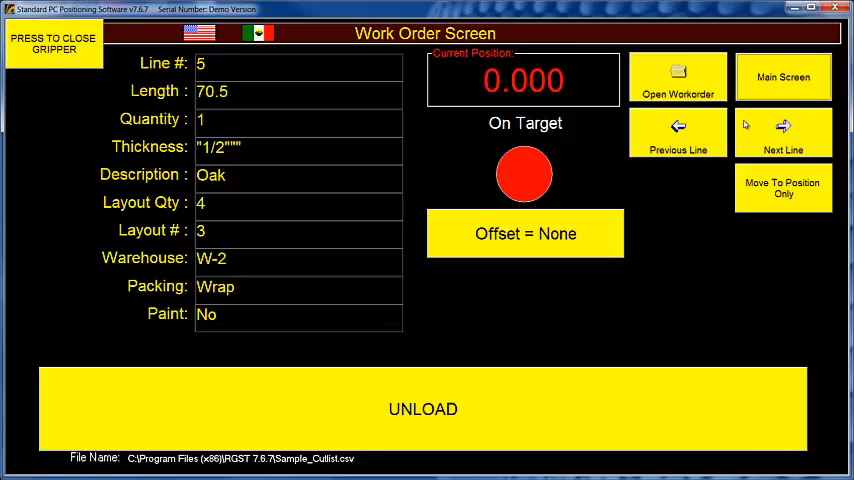
Step: Set Incremental Mode on the main screen and return to the work order on line 5
left_click(782, 76)
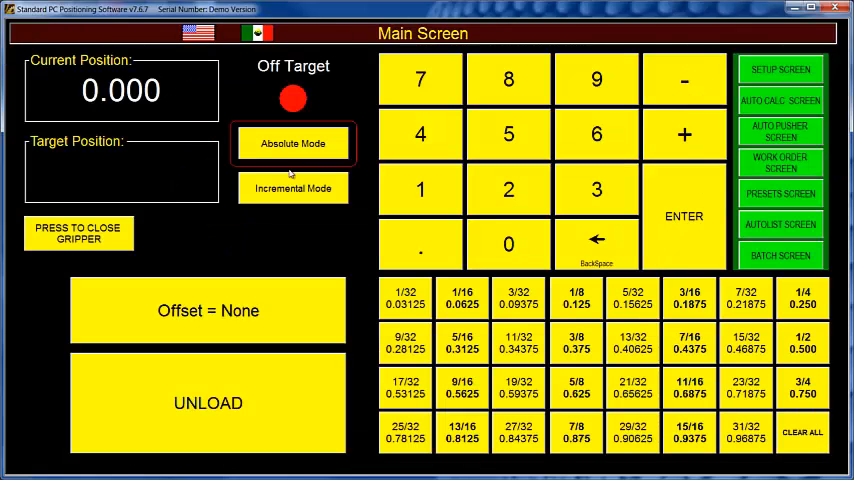
left_click(292, 188)
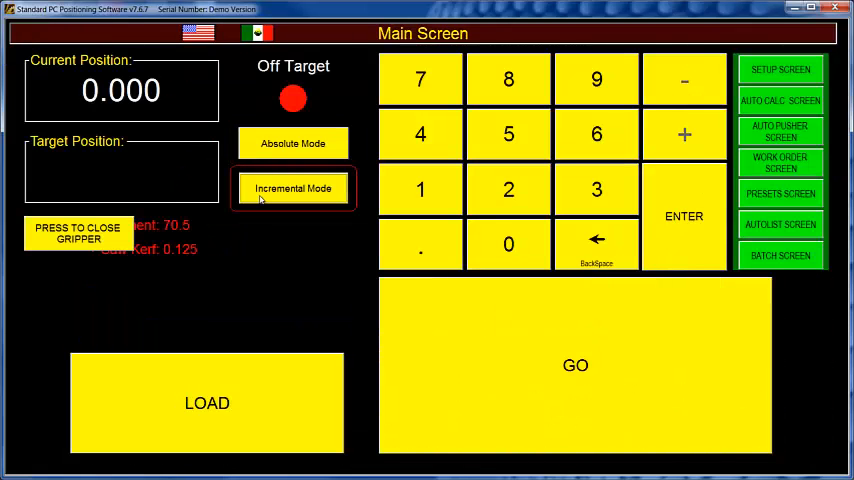
left_click(780, 162)
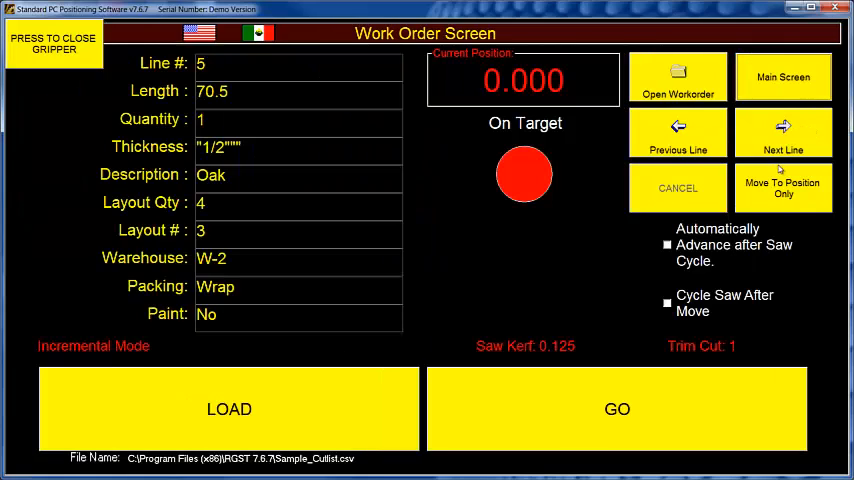
mouse_move(362, 410)
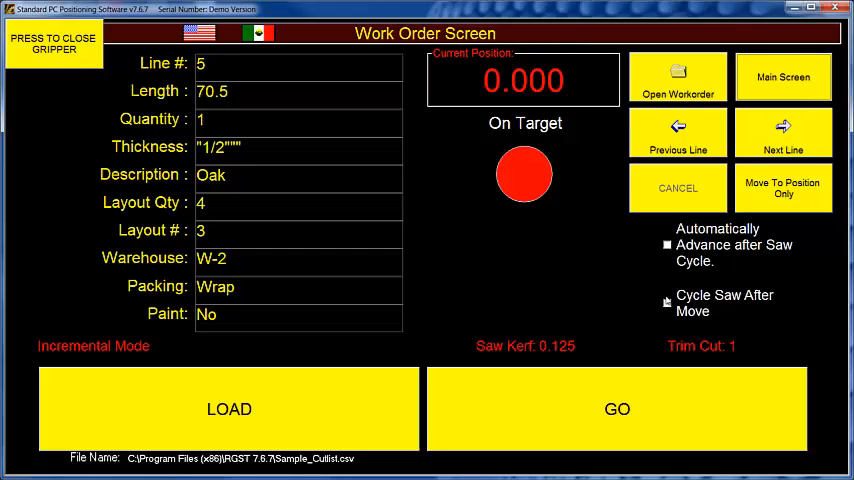
mouse_move(762, 148)
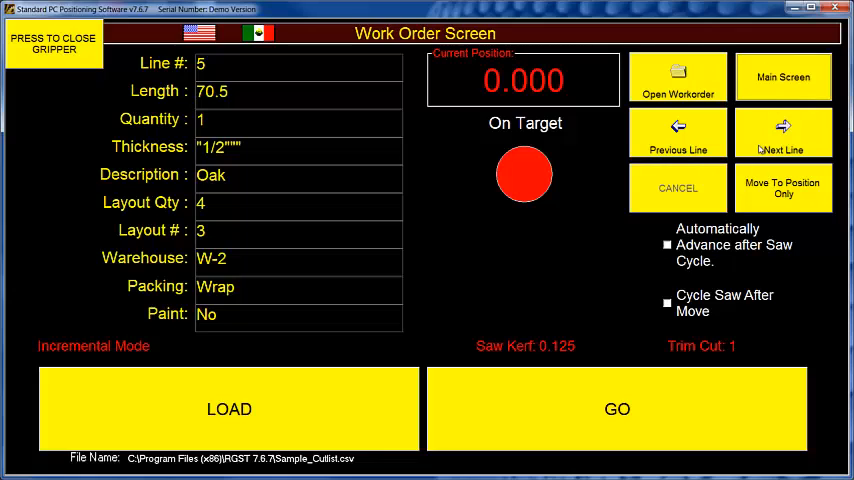
mouse_move(592, 304)
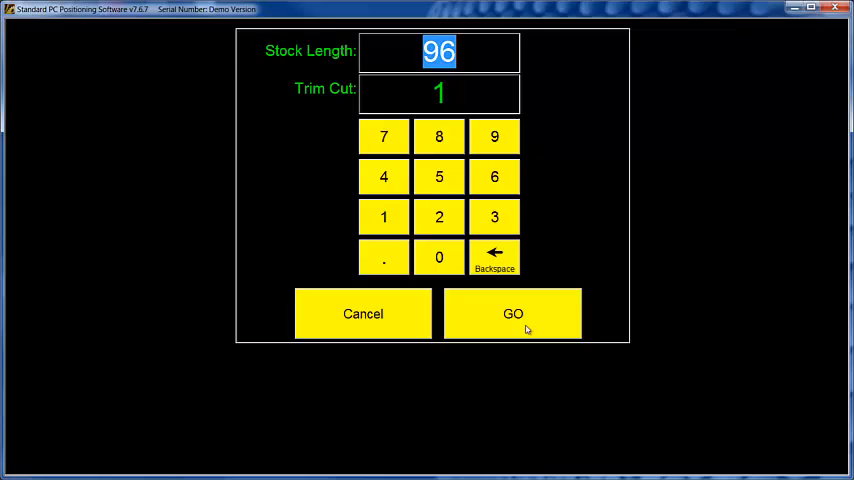
Step: Load stock length 96 with trim cut 1 and return to line 5
left_click(512, 312)
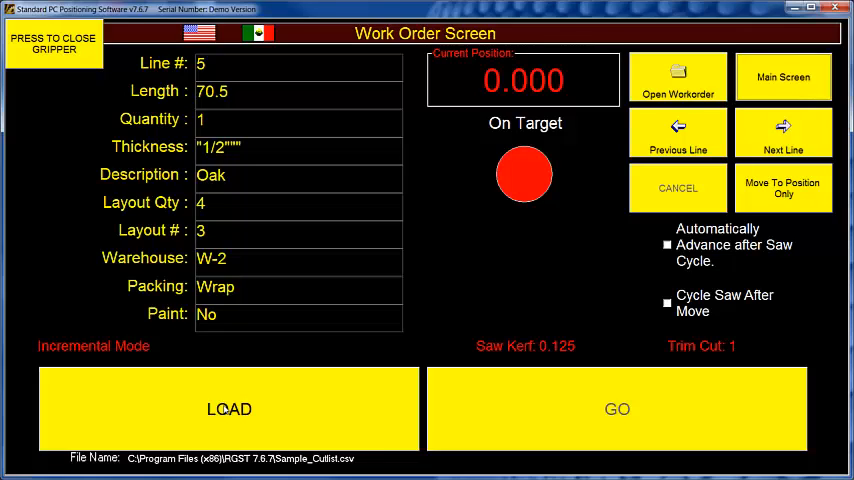
mouse_move(312, 440)
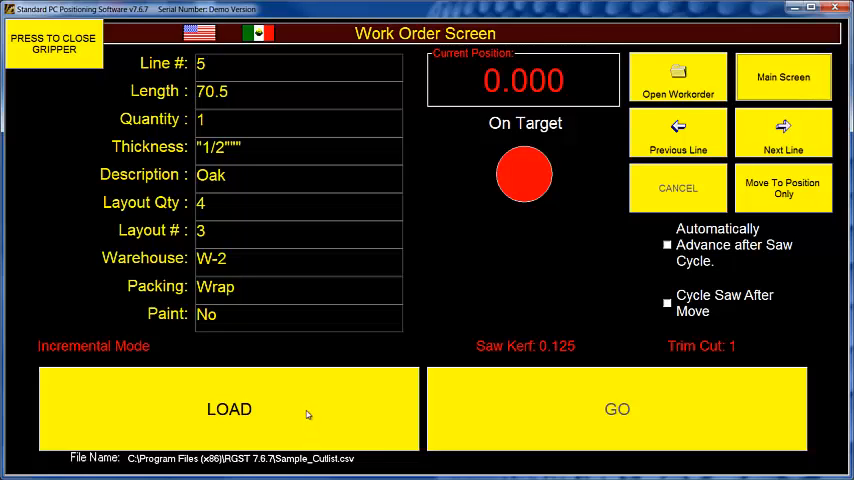
mouse_move(508, 420)
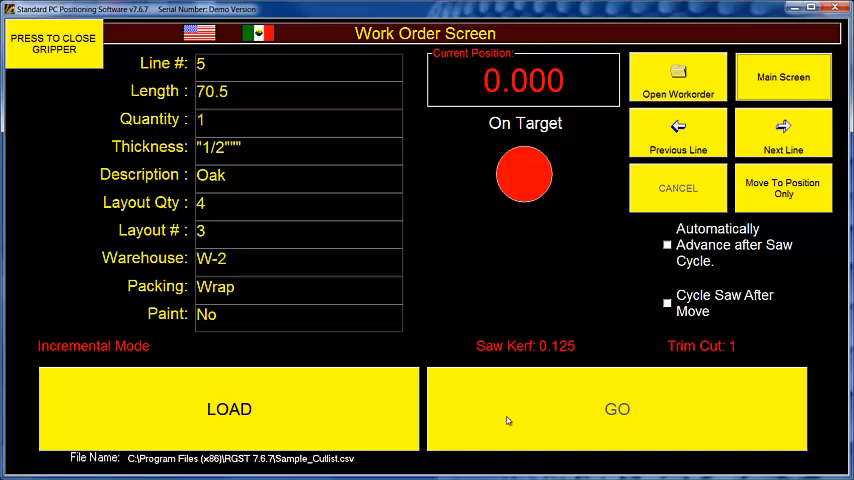
mouse_move(506, 264)
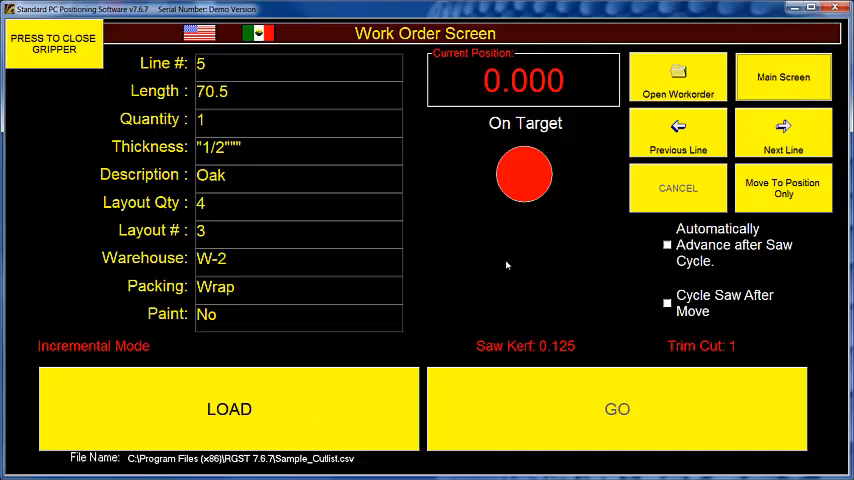
mouse_move(480, 252)
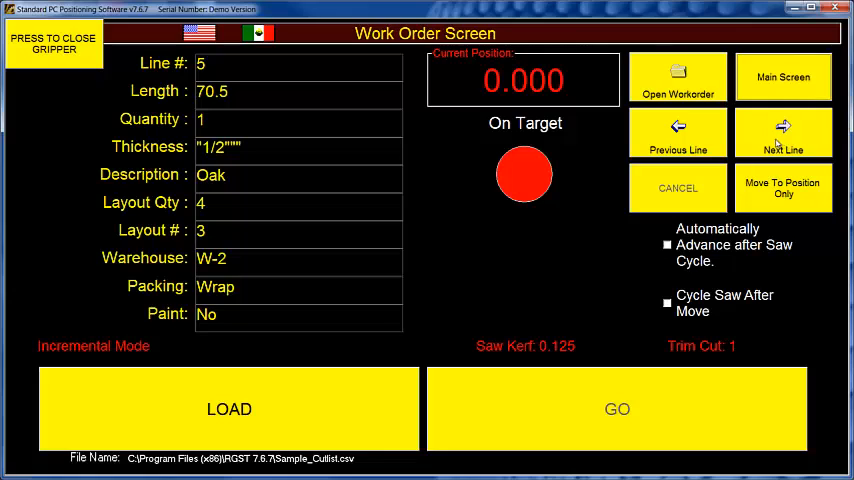
Step: Step from line 5 to line 6, the 47.25-long pine piece in bubble wrap
left_click(784, 132)
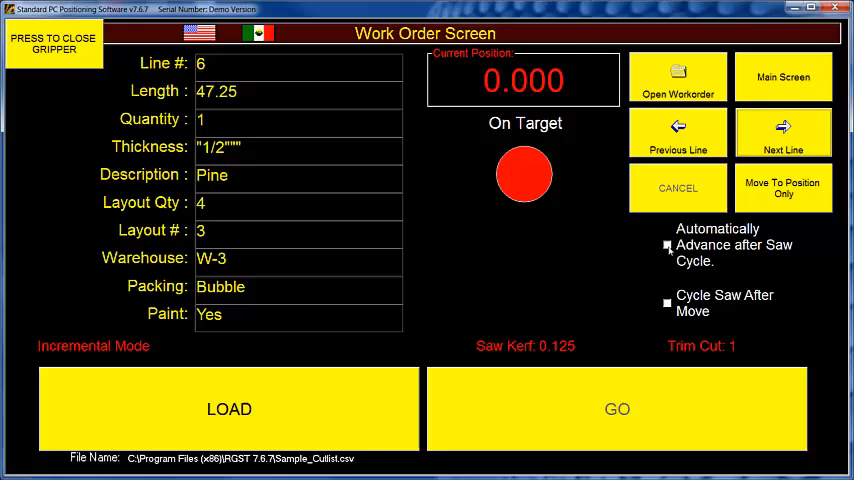
Step: Move the stop to line 6, disable auto-advance after saw cycle, enable Cycle Saw After Move
left_click(668, 244)
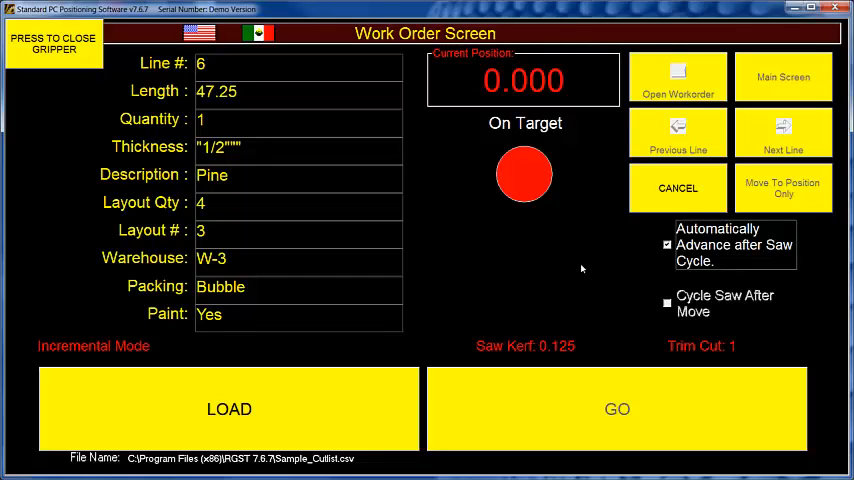
mouse_move(620, 280)
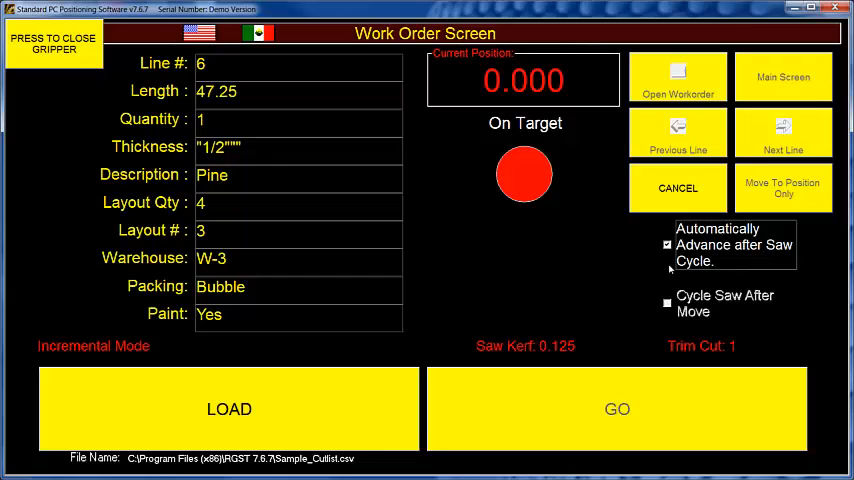
left_click(668, 244)
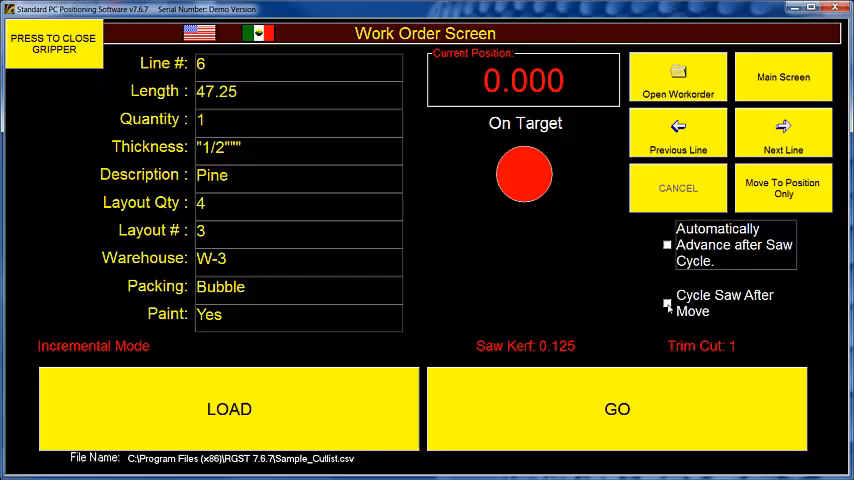
left_click(668, 304)
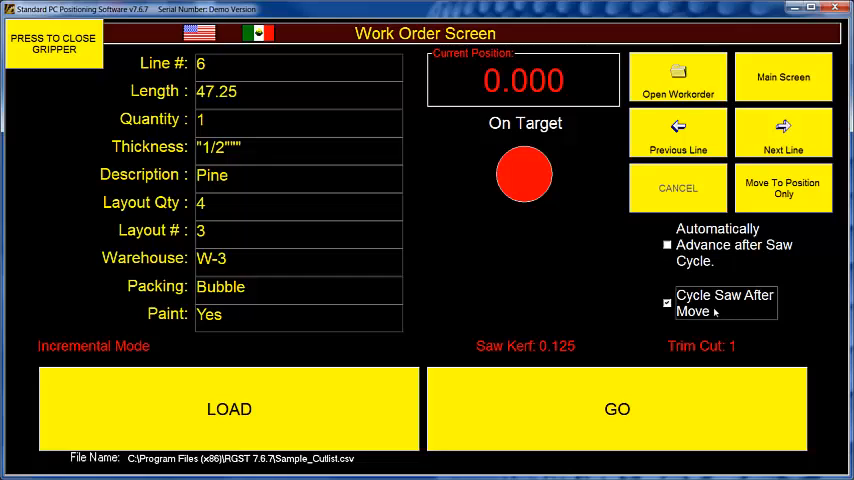
mouse_move(634, 290)
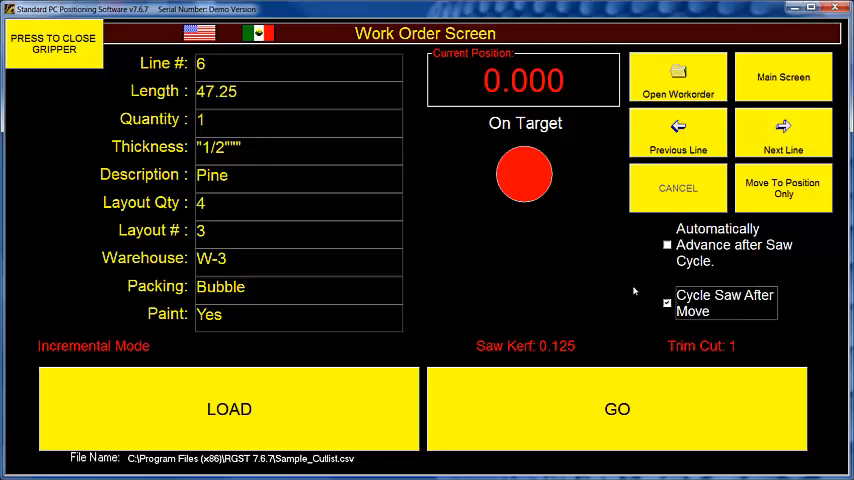
mouse_move(668, 310)
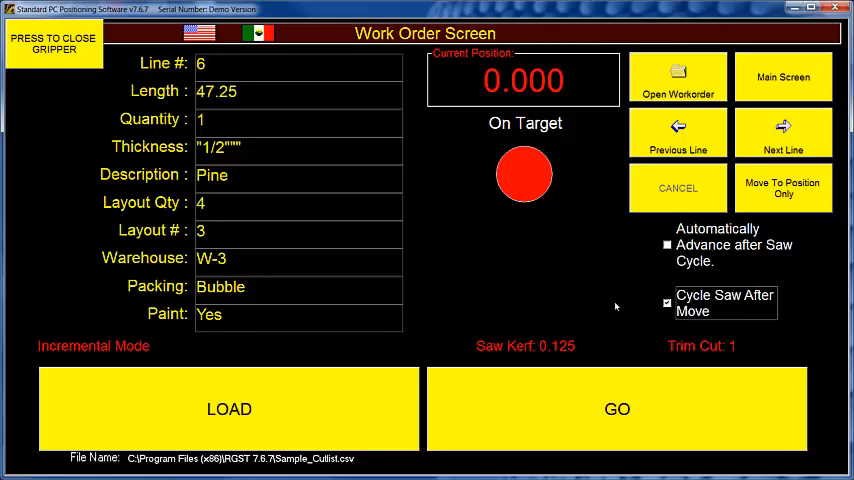
mouse_move(592, 312)
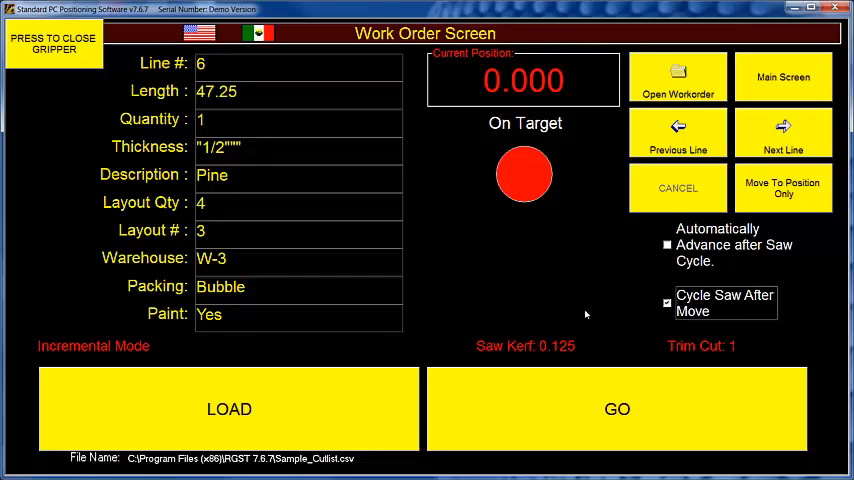
mouse_move(584, 314)
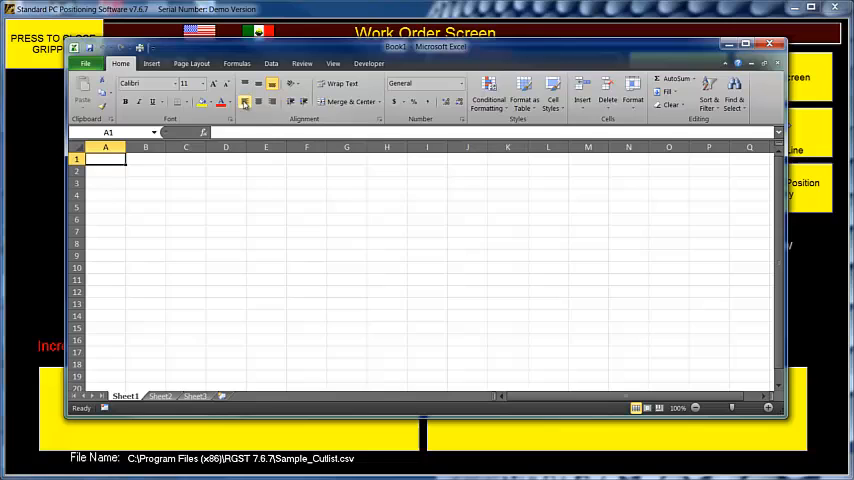
mouse_move(244, 100)
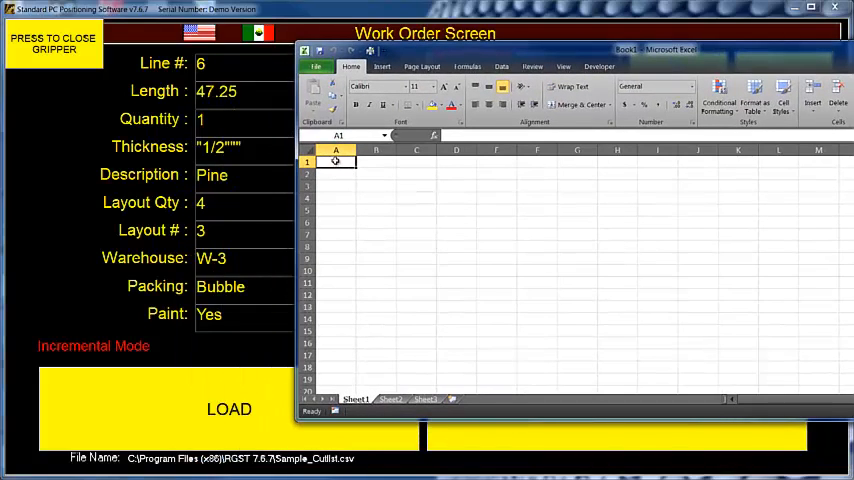
Step: Enter the cut list headers and number the lines 1 through 12
type("Length")
left_click(416, 162)
type("Quantity")
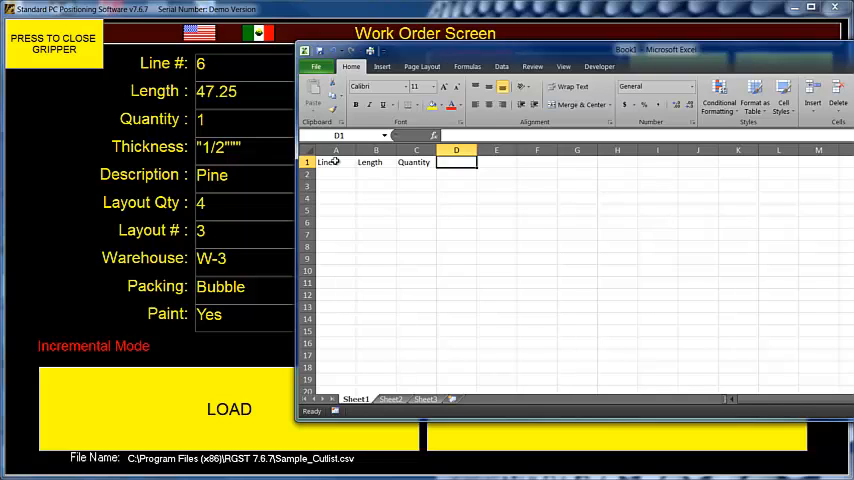
type("5")
left_click(336, 174)
type("1")
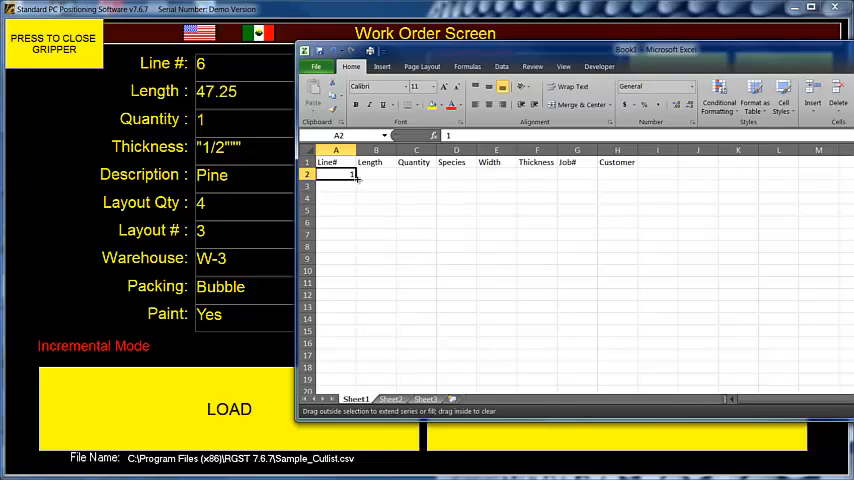
left_click_drag(352, 174, 348, 308)
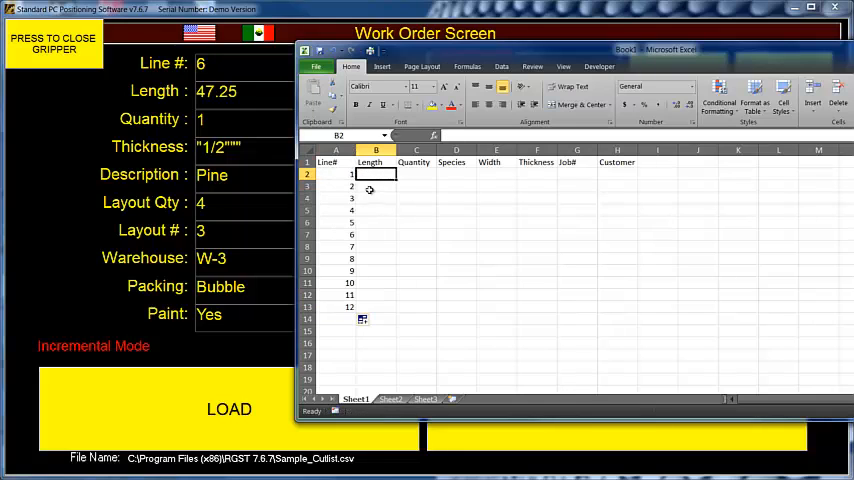
Step: Fill row 2 (12.375, qty 2, oak, 3 wide, 0.75 thick, Smith) and extend lengths to 23.375 down to line 12
type("12.375")
left_click(456, 174)
type("oak")
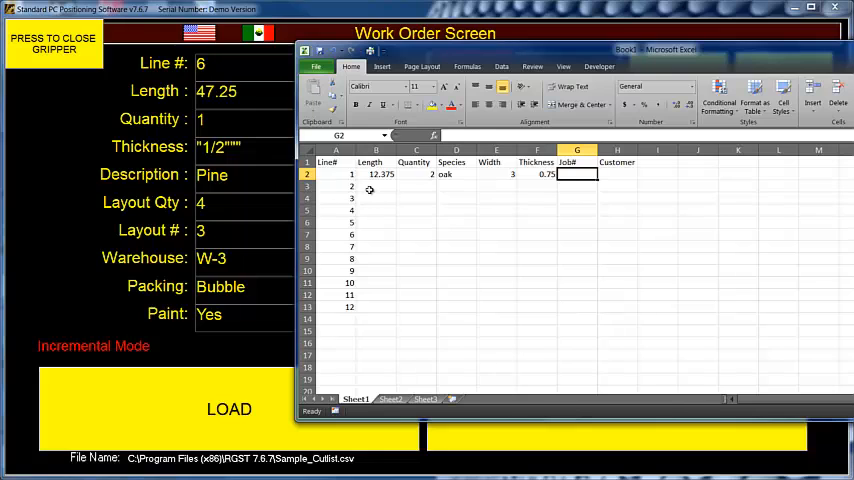
type("ljn23p;r8")
left_click(616, 174)
type("Smith")
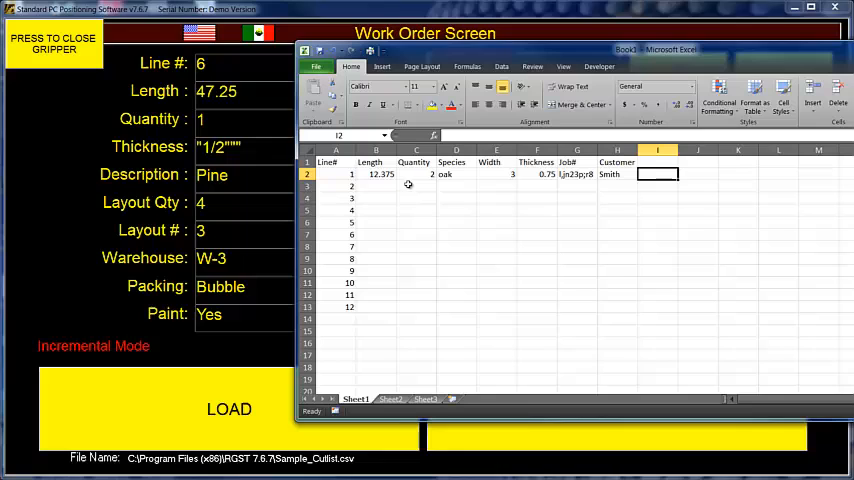
left_click(378, 172)
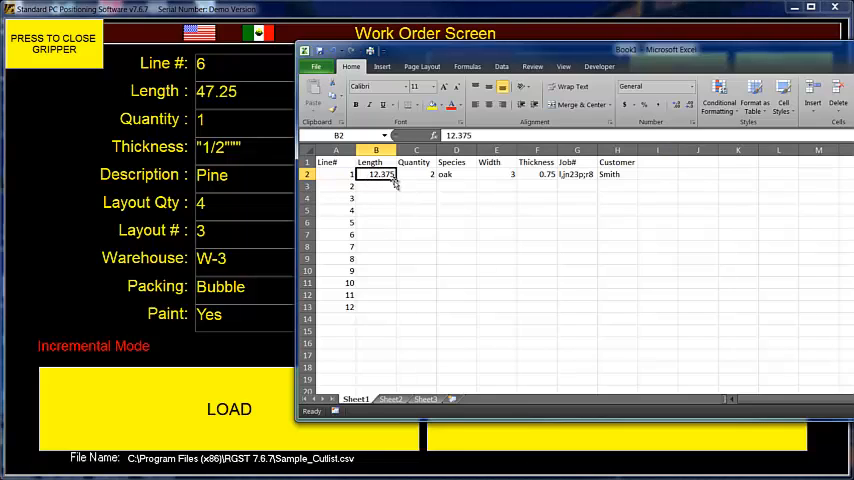
left_click_drag(392, 180, 392, 296)
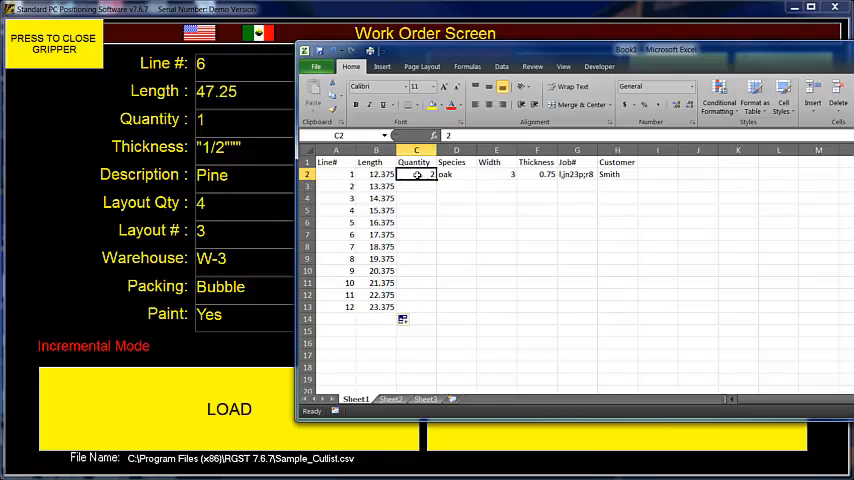
left_click_drag(416, 174, 432, 308)
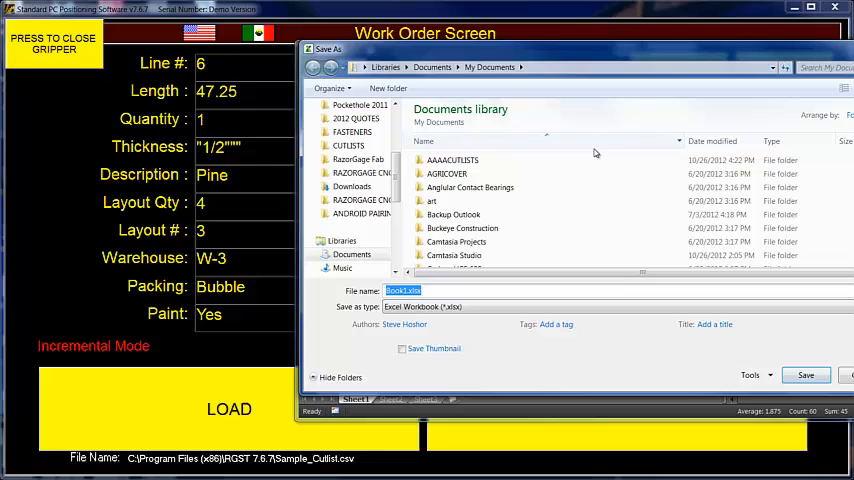
Step: Save the sheet as test cutlist for video.csv (CSV MS-DOS) in AAAACUTLISTS and close without saving again
double_click(452, 160)
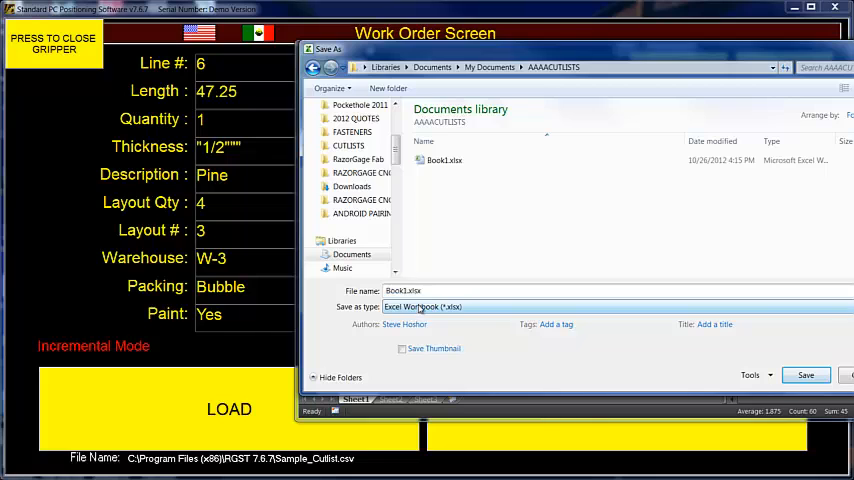
left_click(420, 306)
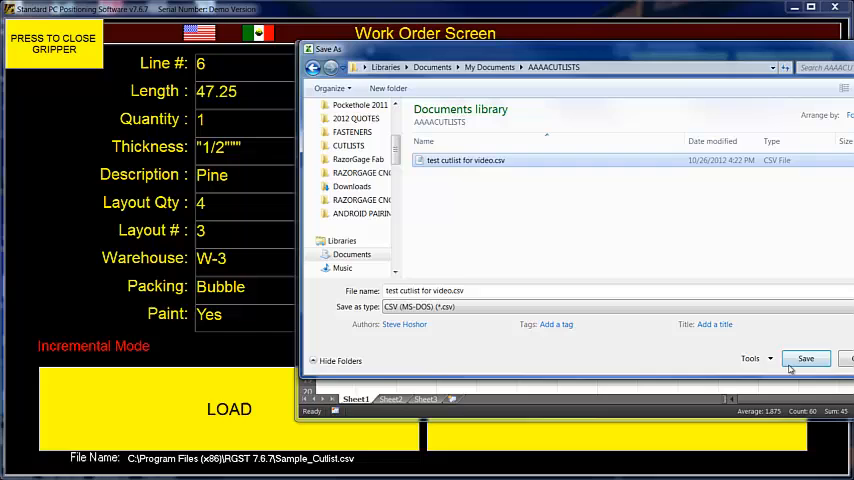
left_click(806, 358)
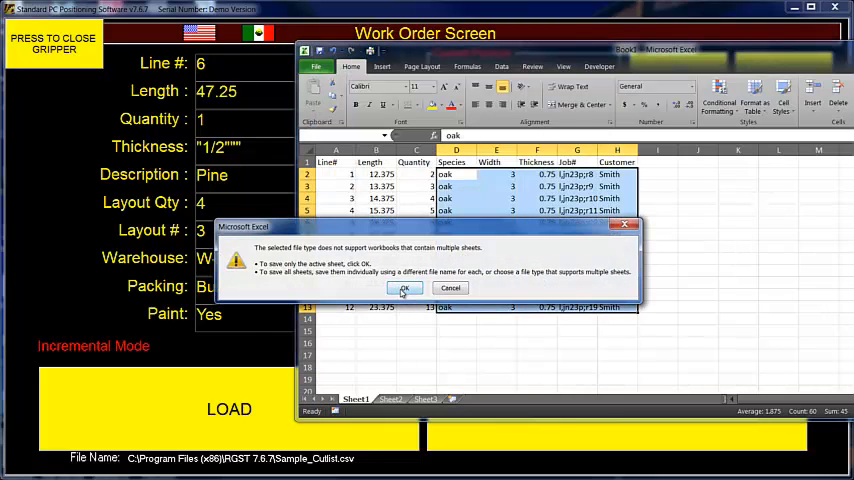
left_click(404, 288)
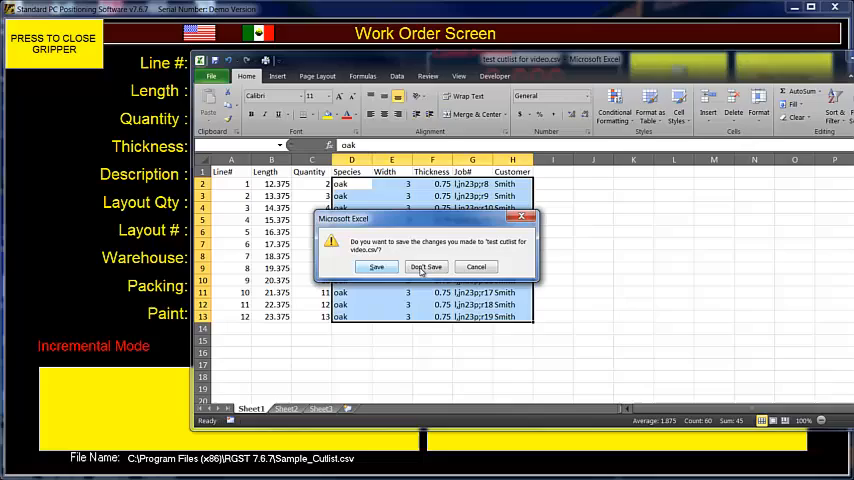
left_click(424, 268)
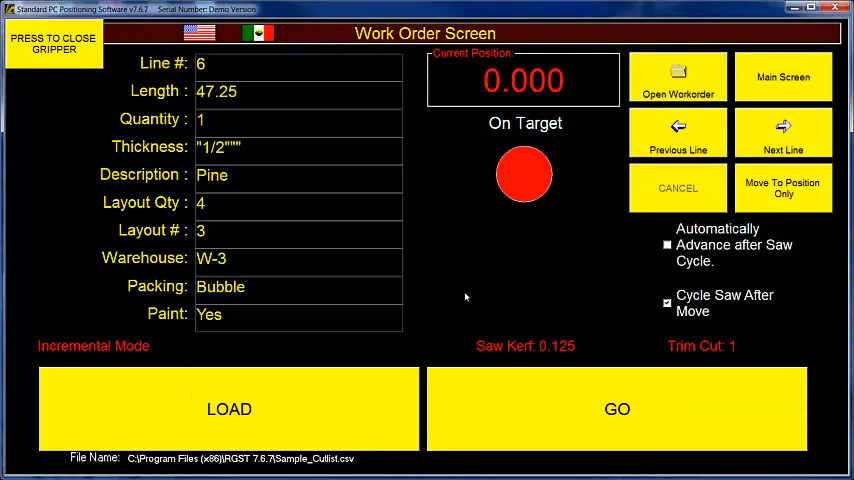
Step: Load 'test cutlist for video.csv' from Documents > AAAACUTLISTS into the work order screen
left_click(676, 76)
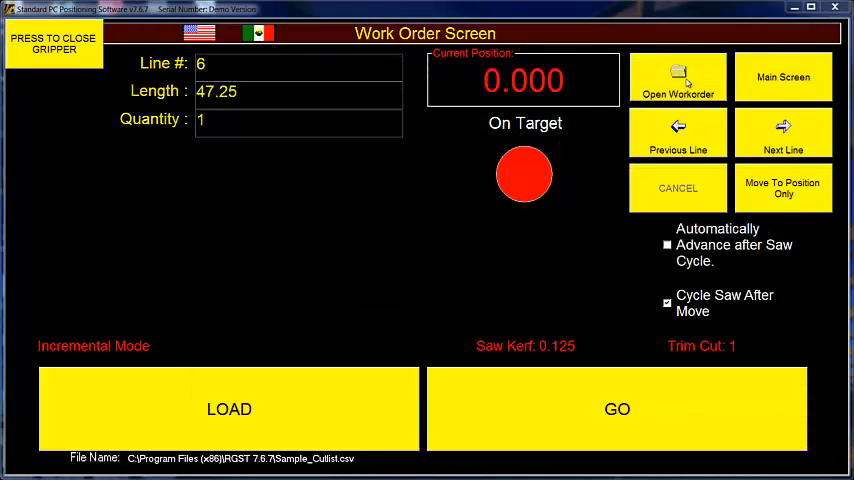
left_click(676, 78)
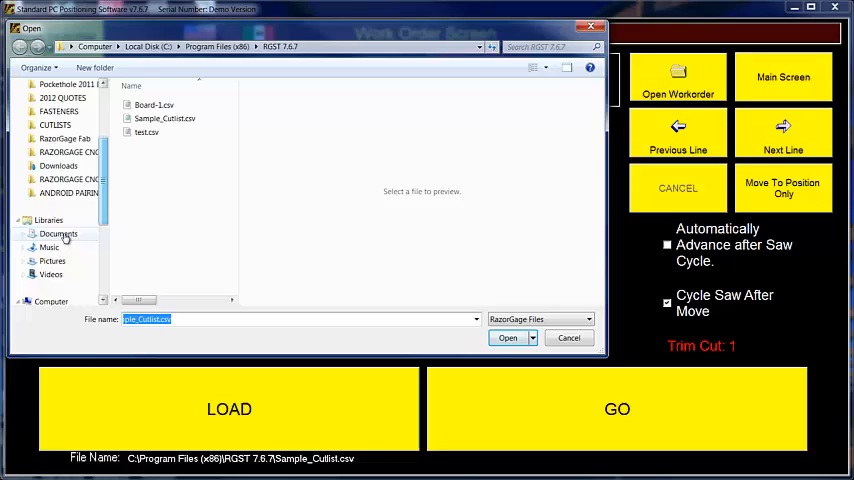
left_click(50, 232)
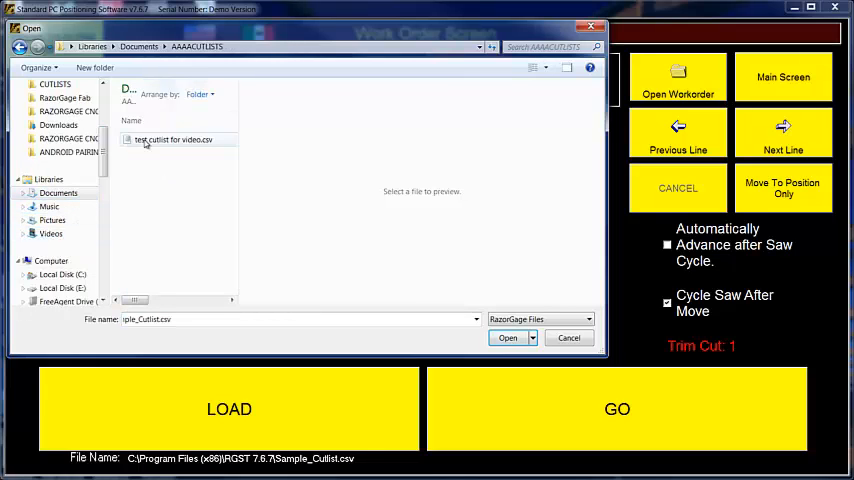
left_click(508, 336)
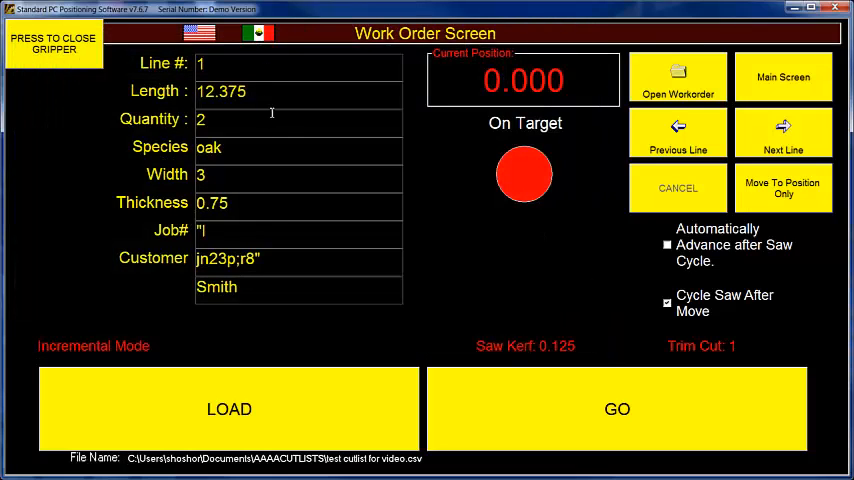
Step: Advance through the cut list lines to line 6 (17.375 oak, qty 7, Smith)
left_click(784, 132)
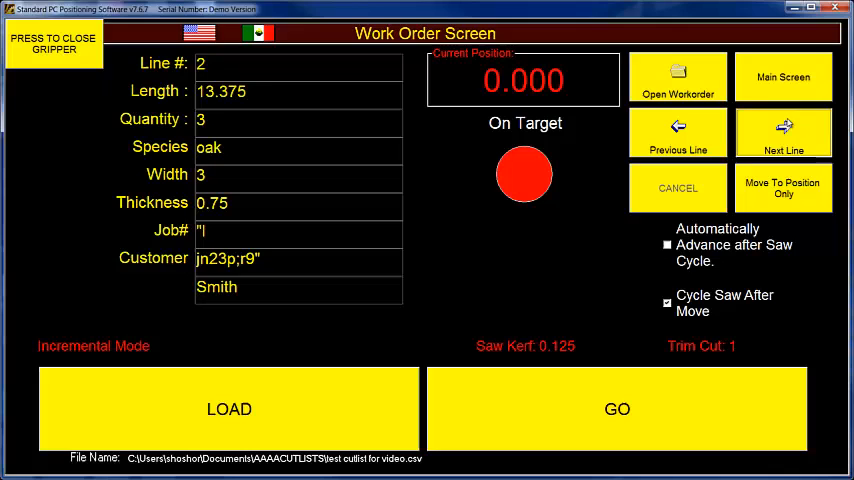
left_click(784, 132)
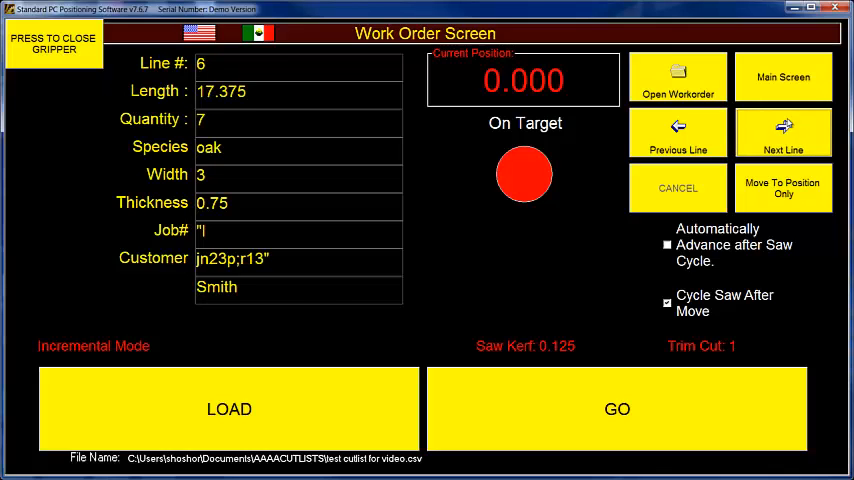
mouse_move(572, 288)
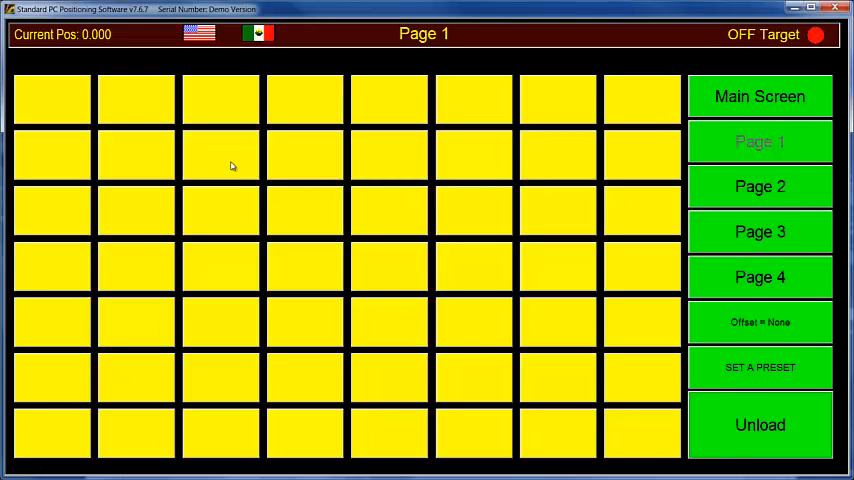
mouse_move(710, 352)
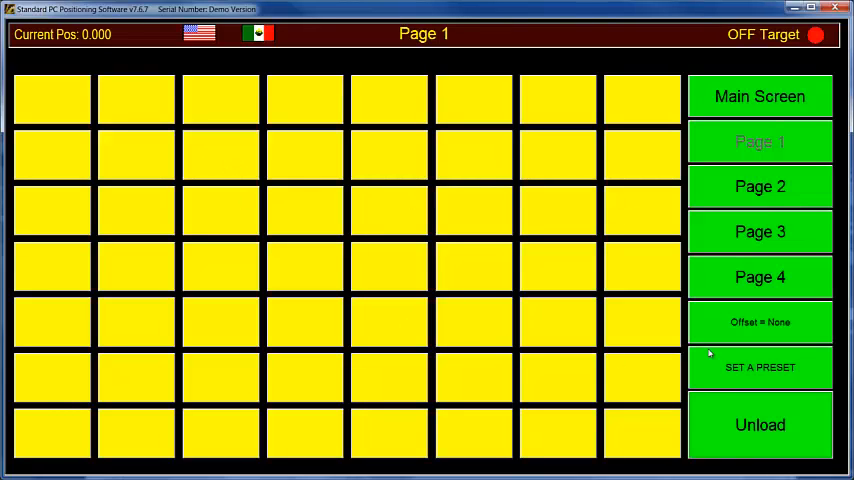
mouse_move(730, 308)
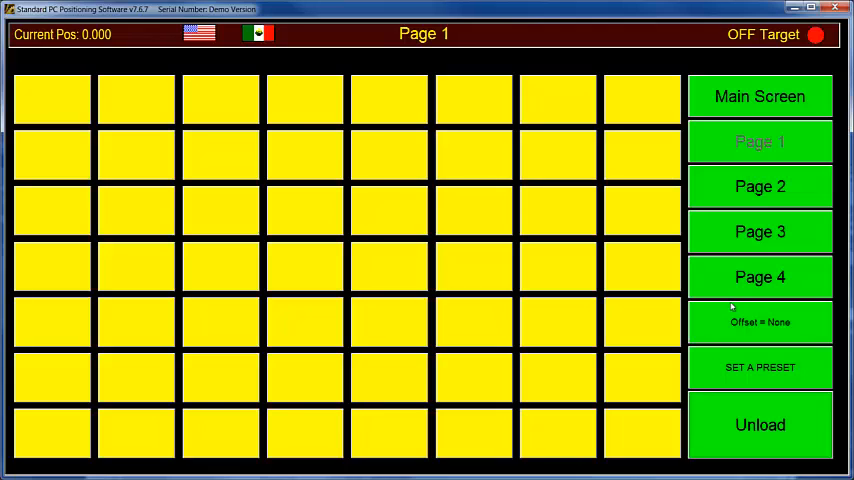
mouse_move(388, 112)
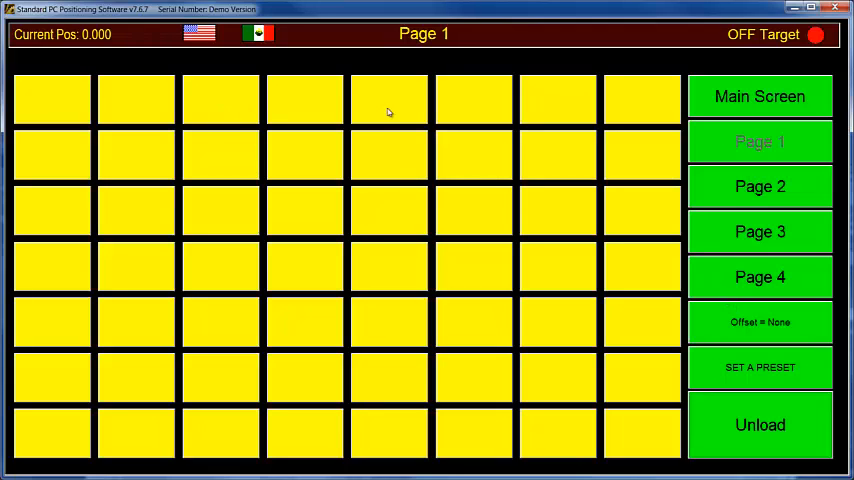
mouse_move(628, 334)
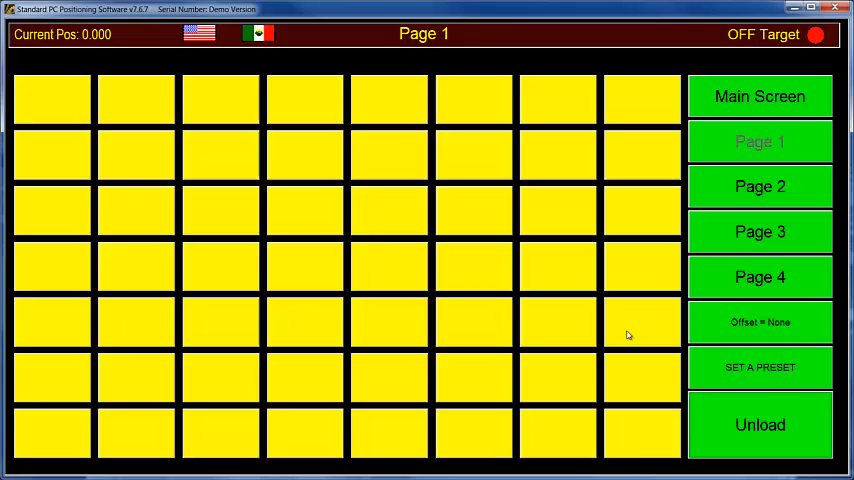
mouse_move(604, 250)
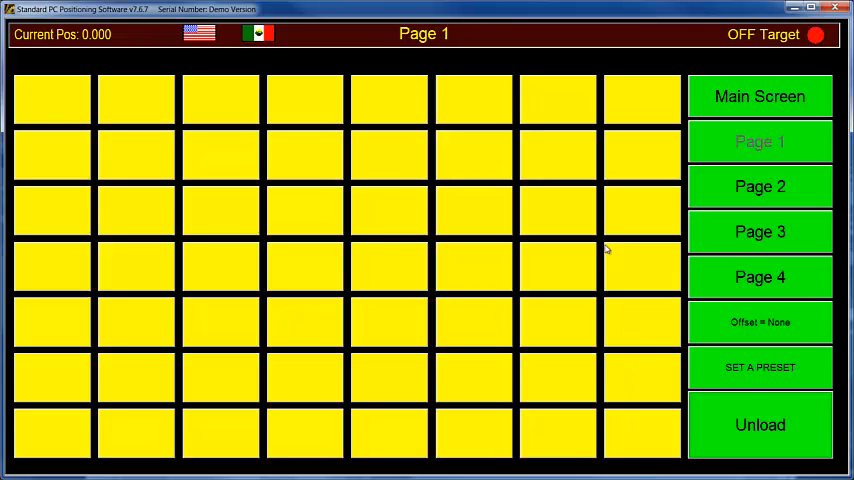
mouse_move(708, 350)
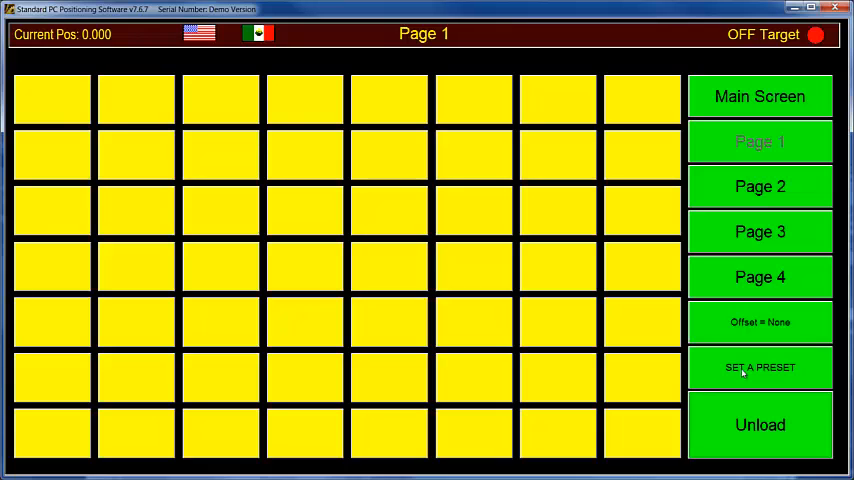
Step: Define the first Page 1 preset button with label 'text' and position 12.5
left_click(760, 368)
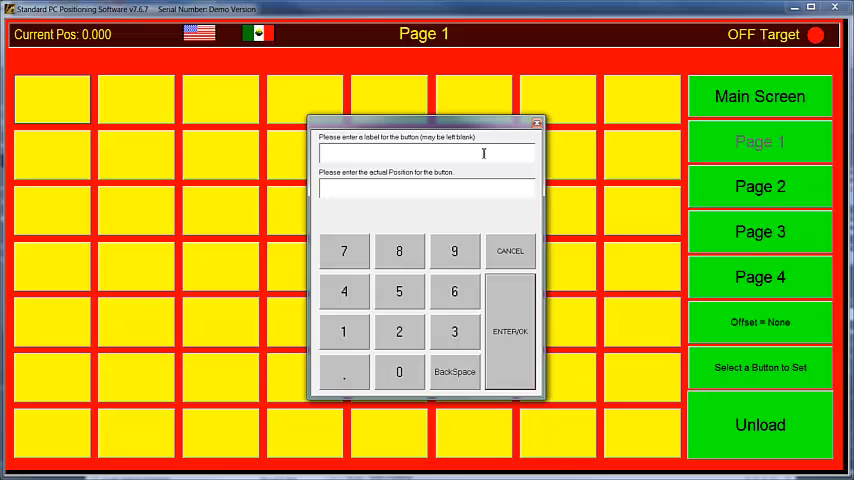
type("text")
type("12.5")
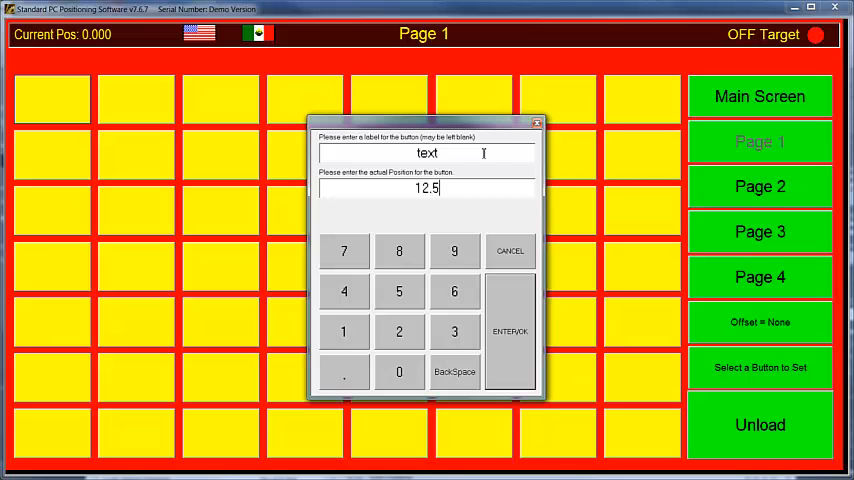
left_click(510, 332)
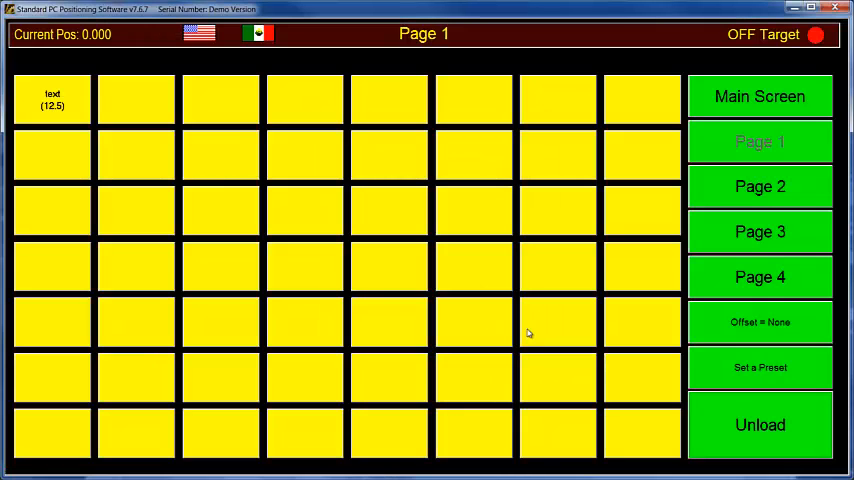
mouse_move(82, 168)
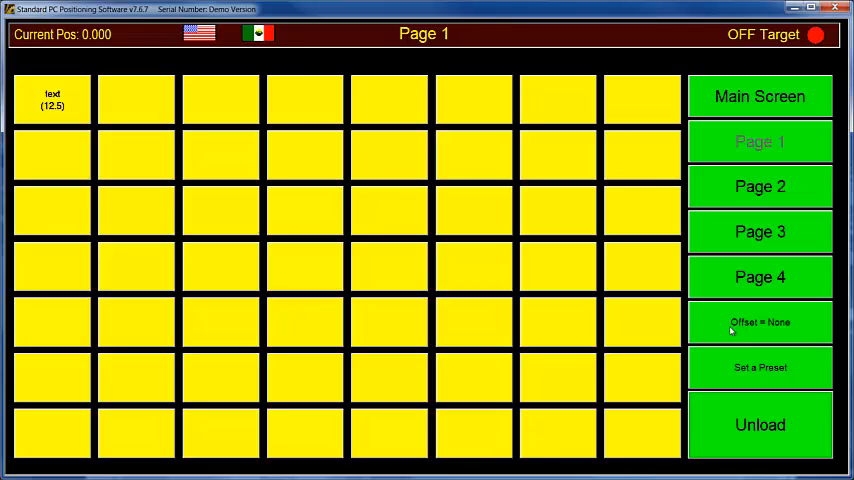
left_click(760, 322)
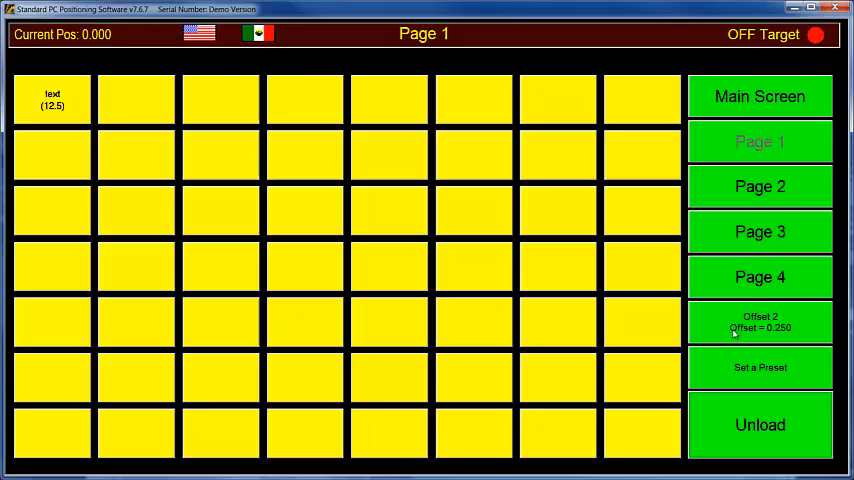
left_click(760, 322)
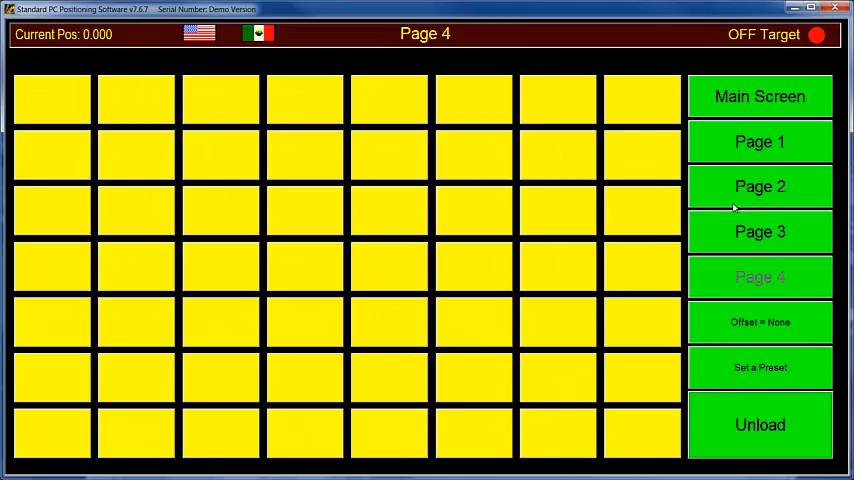
left_click(760, 140)
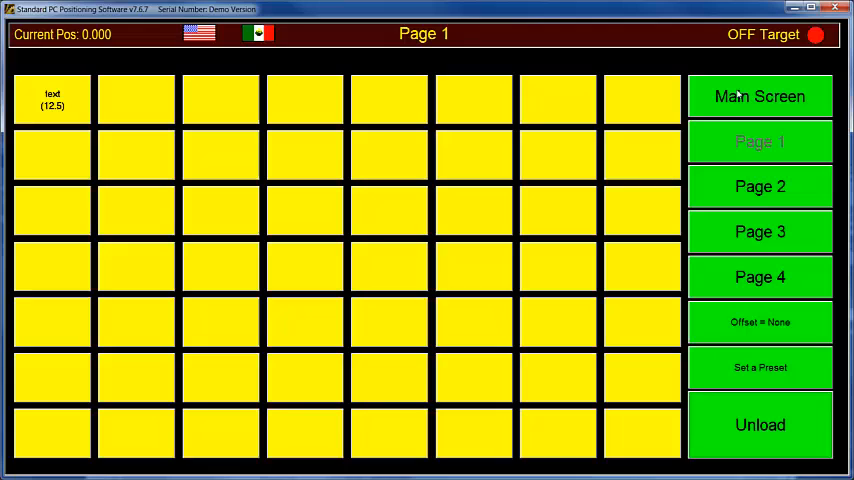
mouse_move(784, 222)
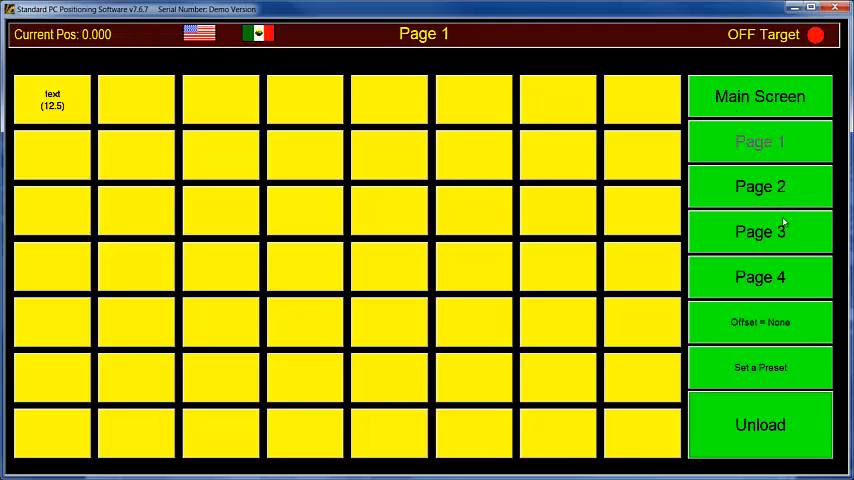
mouse_move(750, 266)
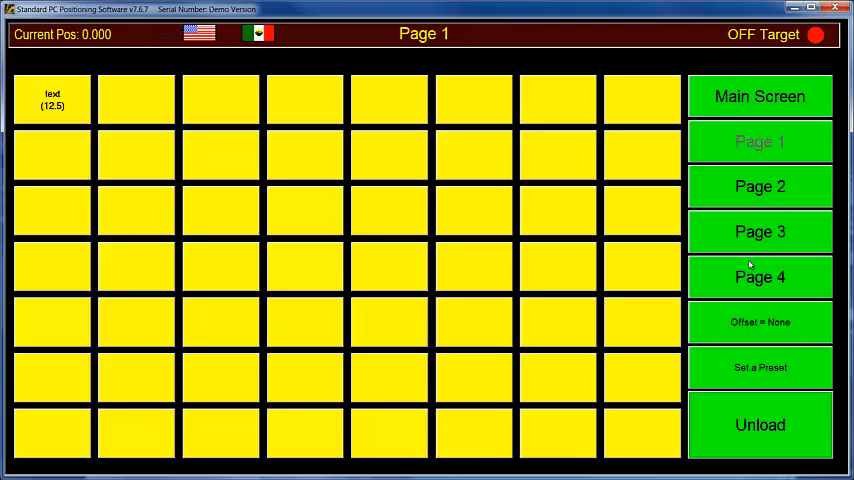